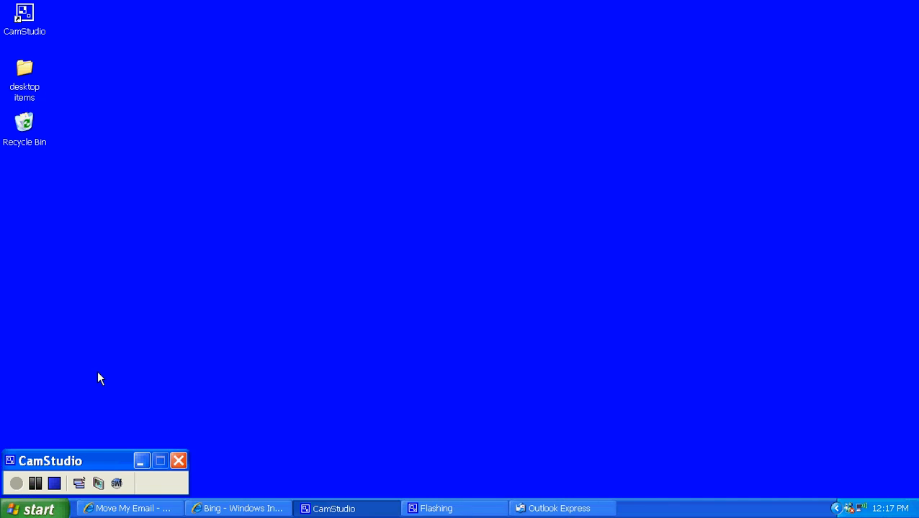
{"action": "mouse_move", "coordinate": [458, 478]}
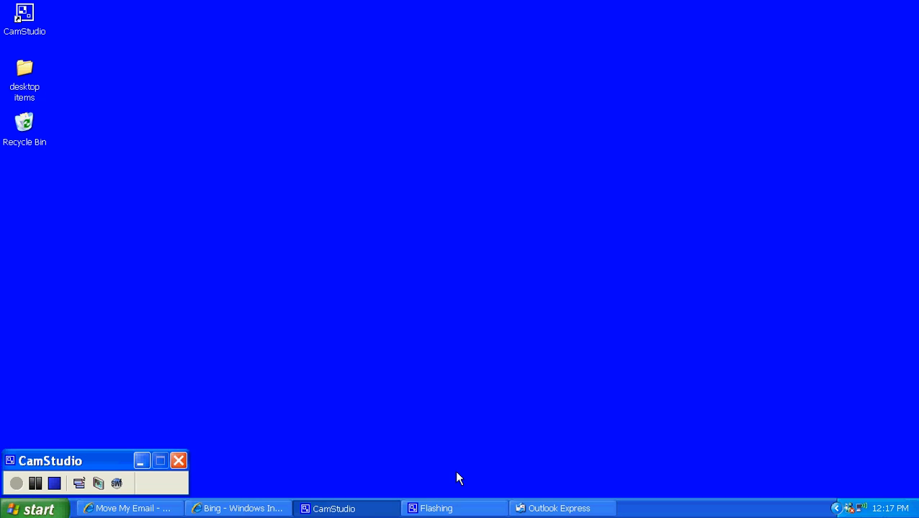
{"action": "left_click", "coordinate": [558, 508]}
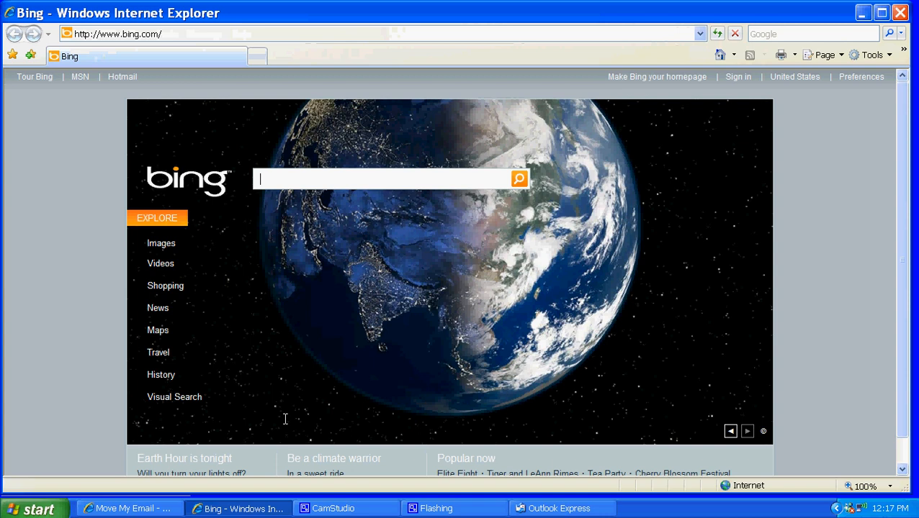
{"action": "left_click", "coordinate": [130, 34]}
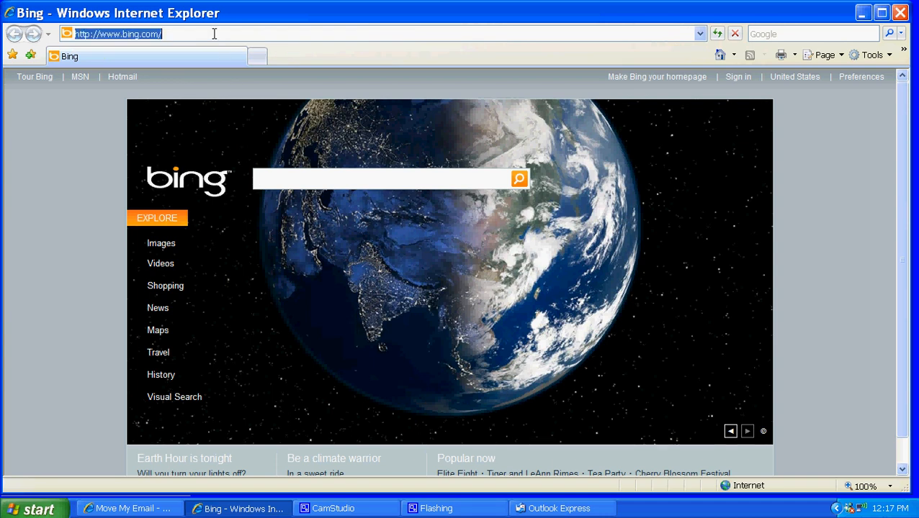
{"action": "type", "text": "www"}
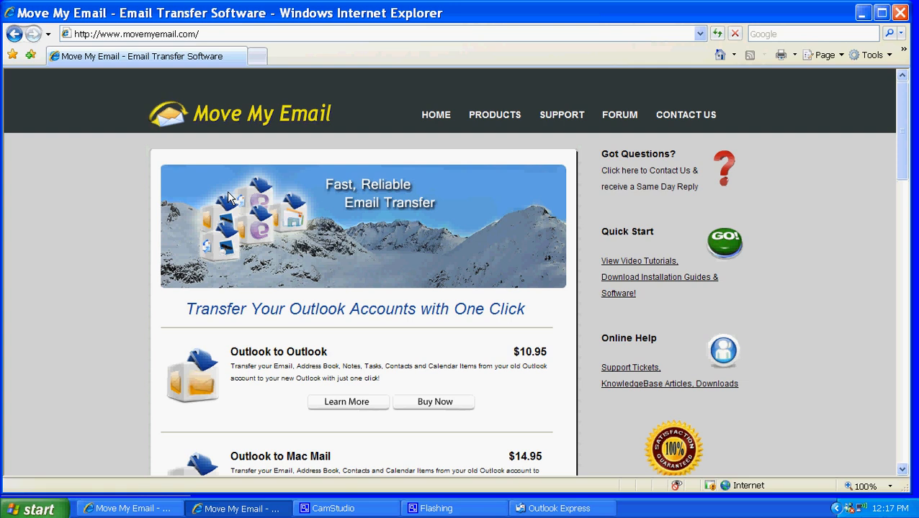
Locate the Outlook Express products and view details of Outlook Express to Mac Mail
{"action": "scroll", "scroll_direction": "down", "scroll_amount": 3}
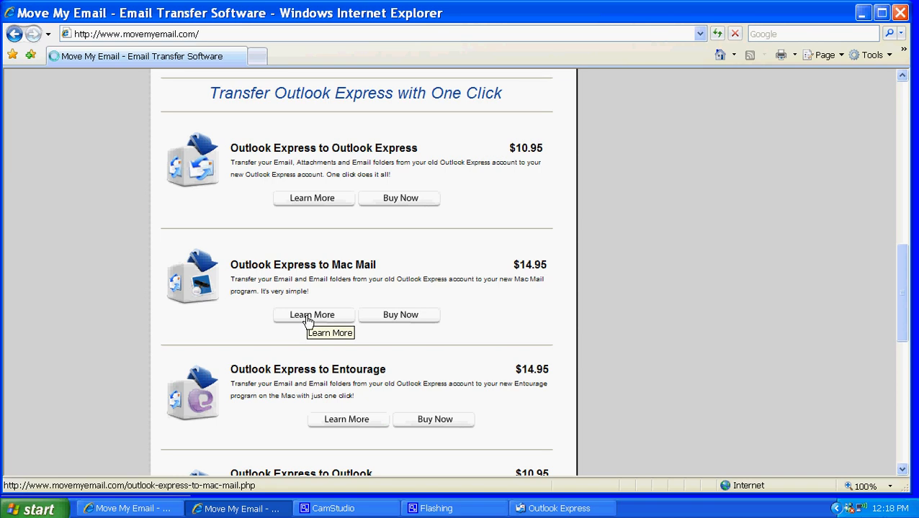
{"action": "left_click", "coordinate": [312, 314]}
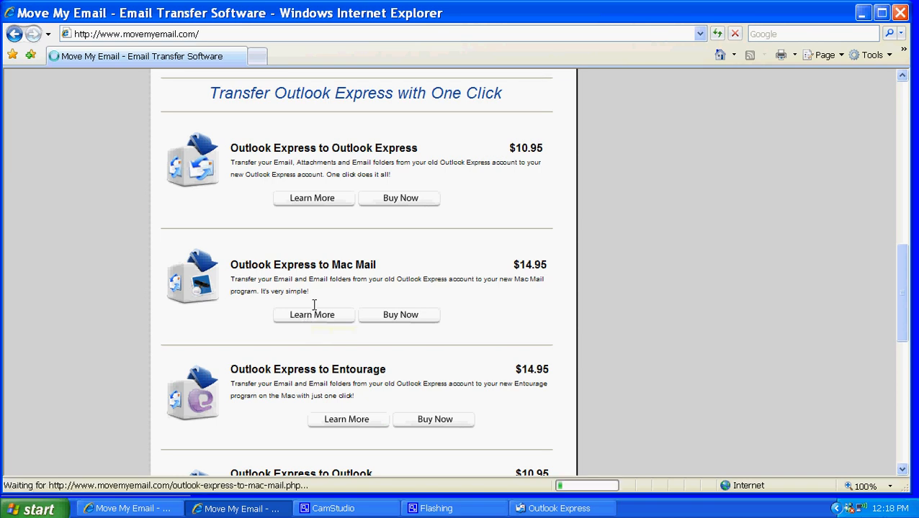
{"action": "mouse_move", "coordinate": [108, 424]}
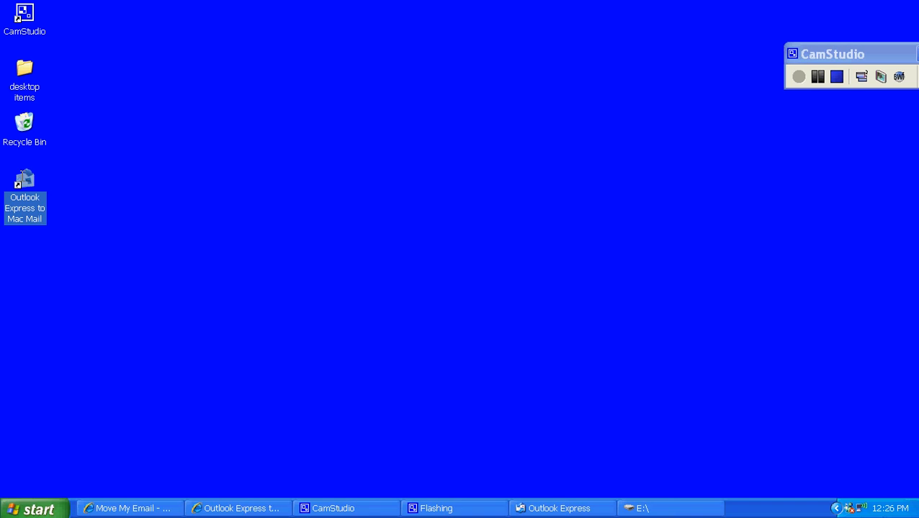
Launch the converter from its desktop icon and centre its welcome window
{"action": "double_click", "coordinate": [25, 179]}
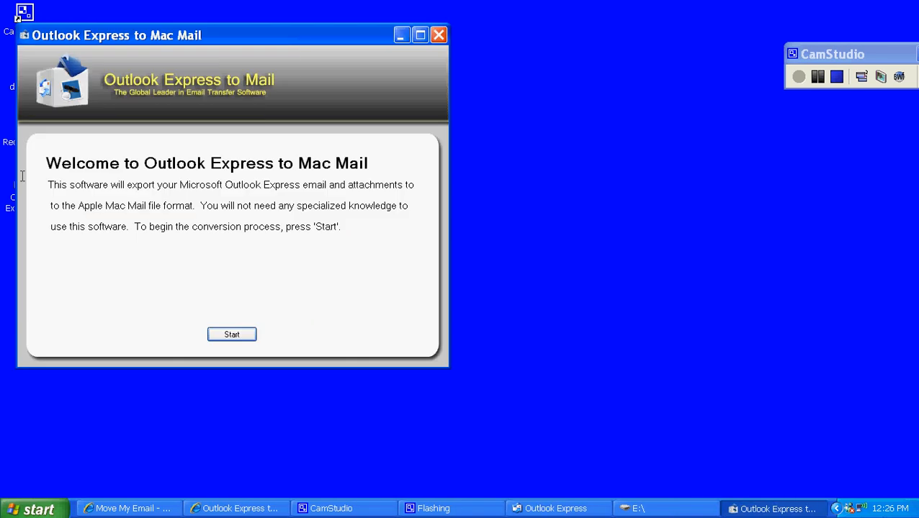
{"action": "left_click_drag", "start_coordinate": [116, 34], "coordinate": [243, 78]}
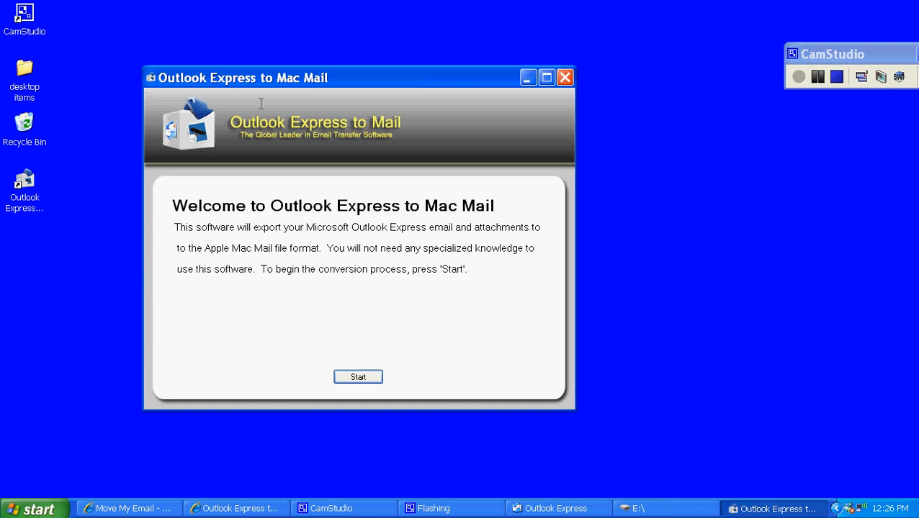
{"action": "mouse_move", "coordinate": [357, 377]}
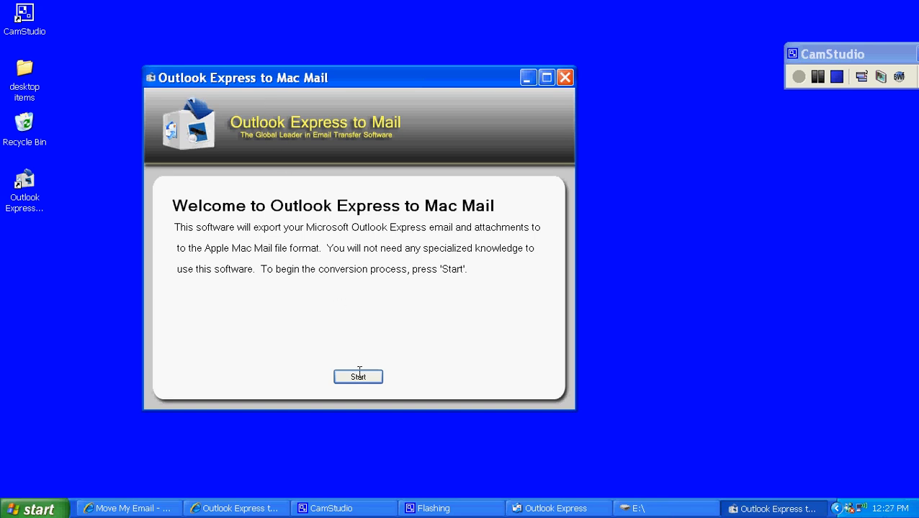
Start the conversion, include Deleted Items.dbx so all seven folders are selected, and continue
{"action": "left_click", "coordinate": [357, 377]}
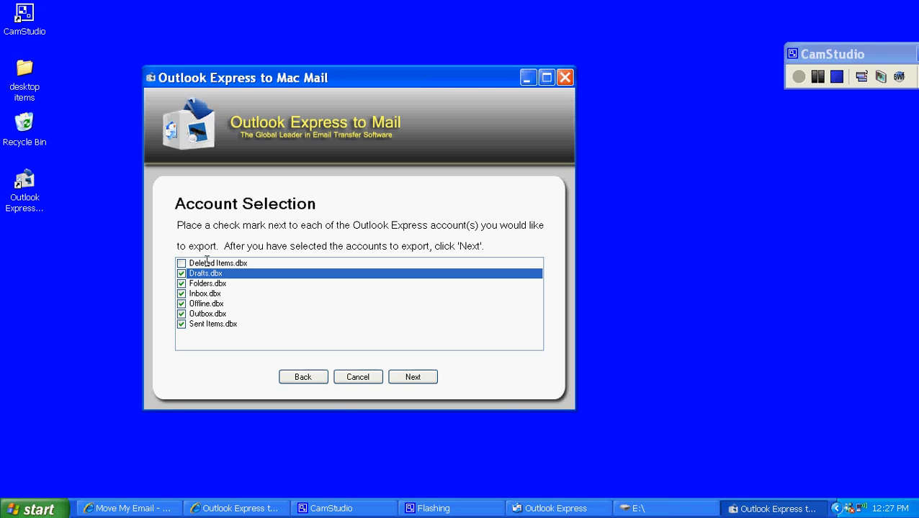
{"action": "left_click", "coordinate": [182, 262]}
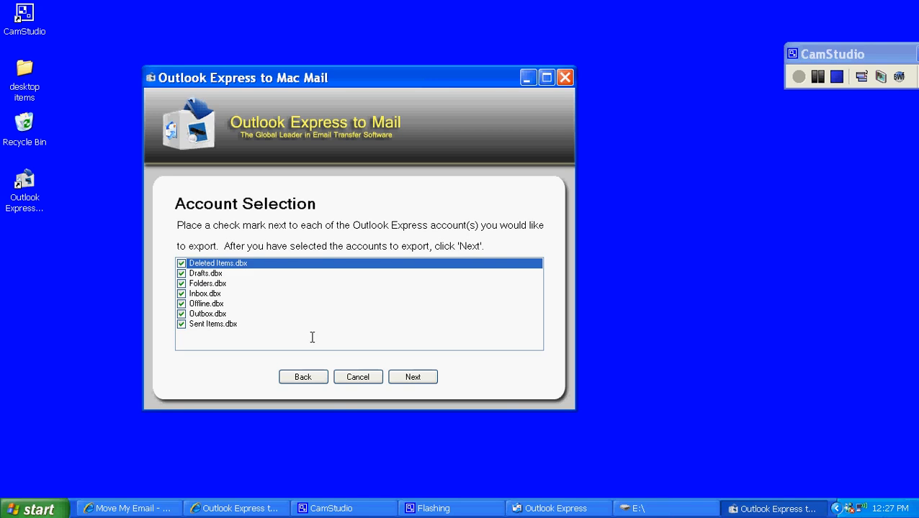
{"action": "mouse_move", "coordinate": [412, 377]}
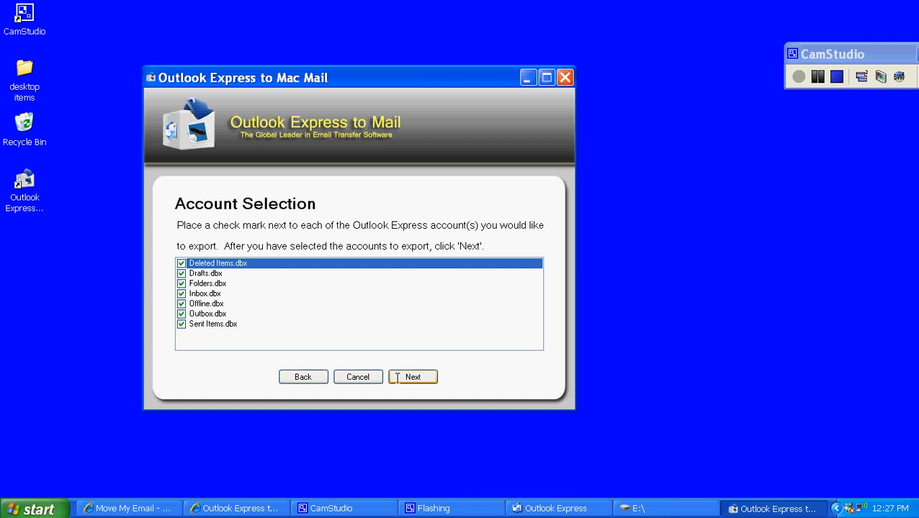
{"action": "left_click", "coordinate": [412, 377]}
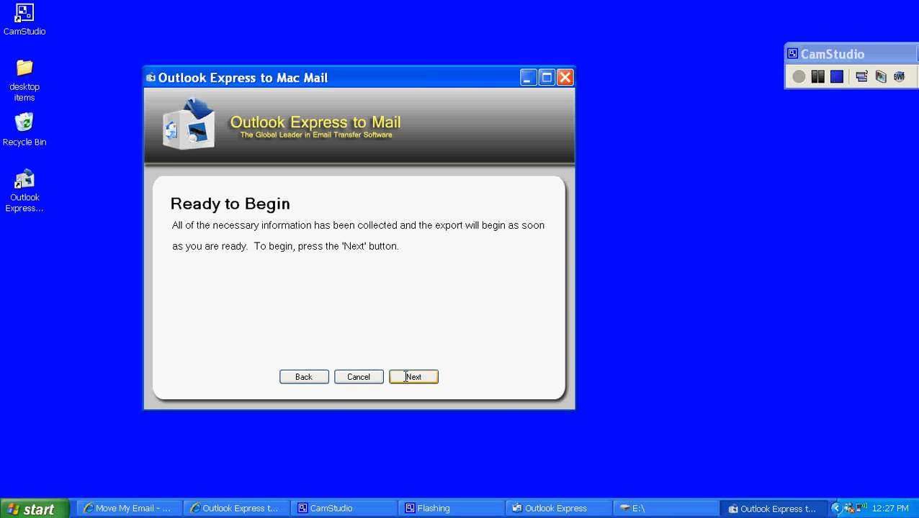
Run the export from the Ready to Begin page until Conversion Complete appears
{"action": "left_click", "coordinate": [412, 377]}
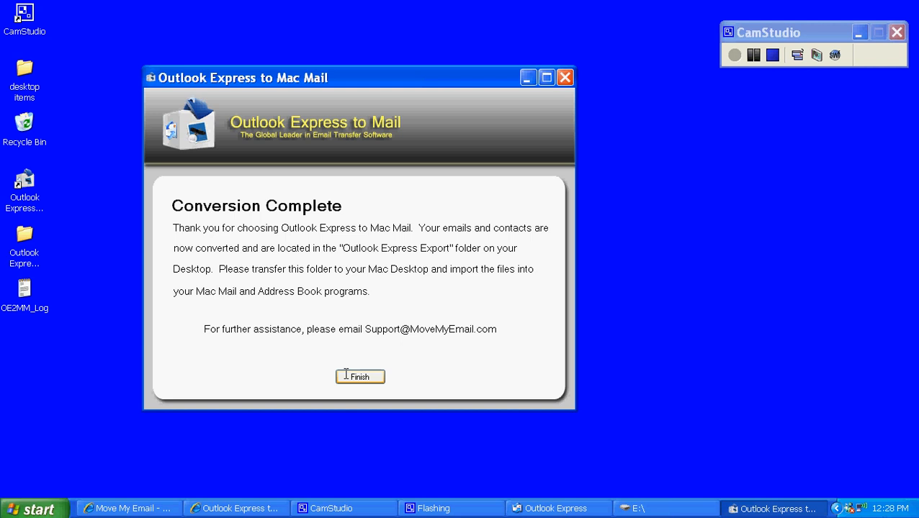
Finish the converter, select the Outlook Express Export desktop folder and bring up the E:\ drive window
{"action": "left_click", "coordinate": [360, 377]}
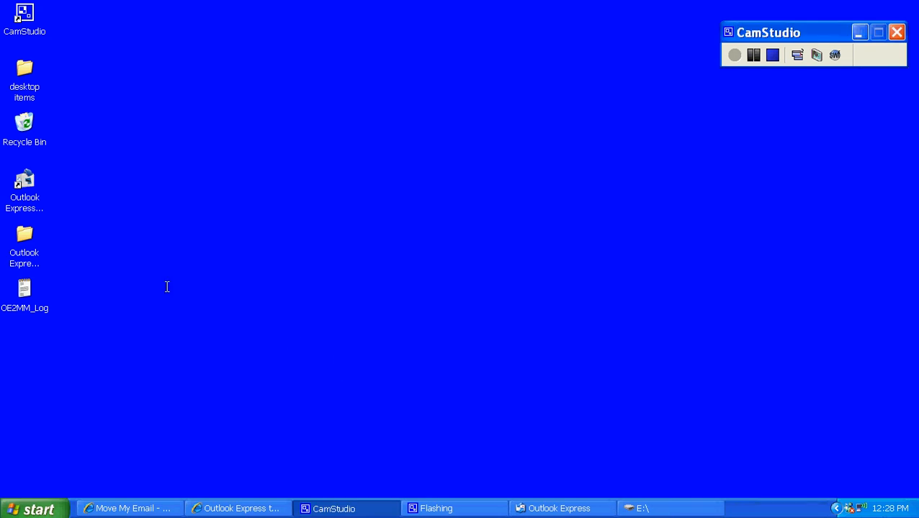
{"action": "left_click", "coordinate": [23, 237]}
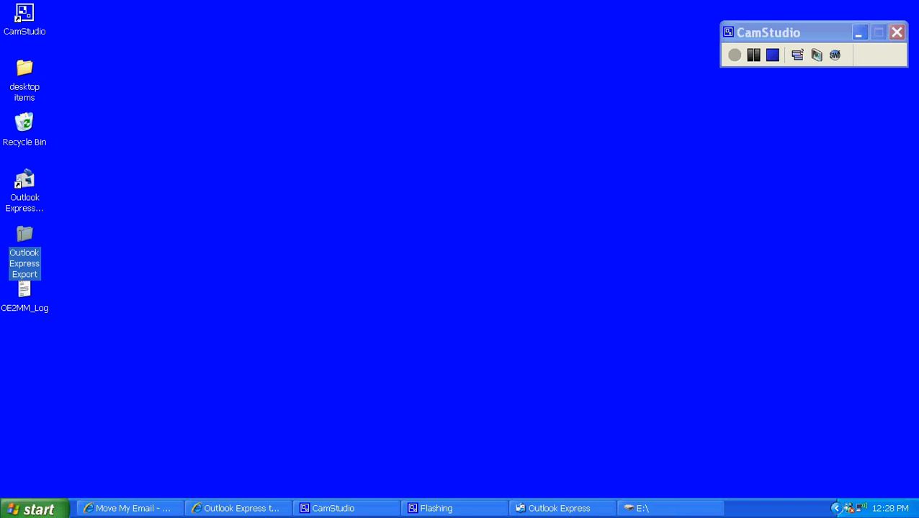
{"action": "mouse_move", "coordinate": [25, 257]}
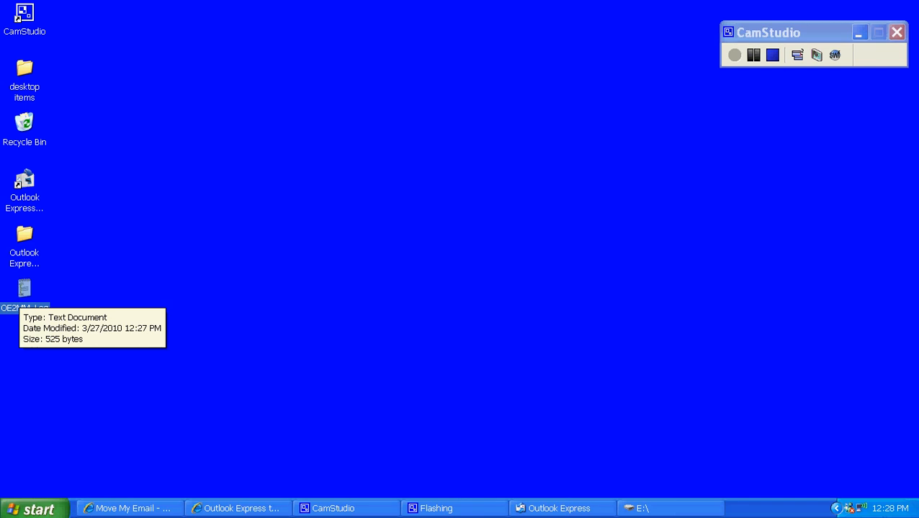
{"action": "left_click", "coordinate": [23, 245]}
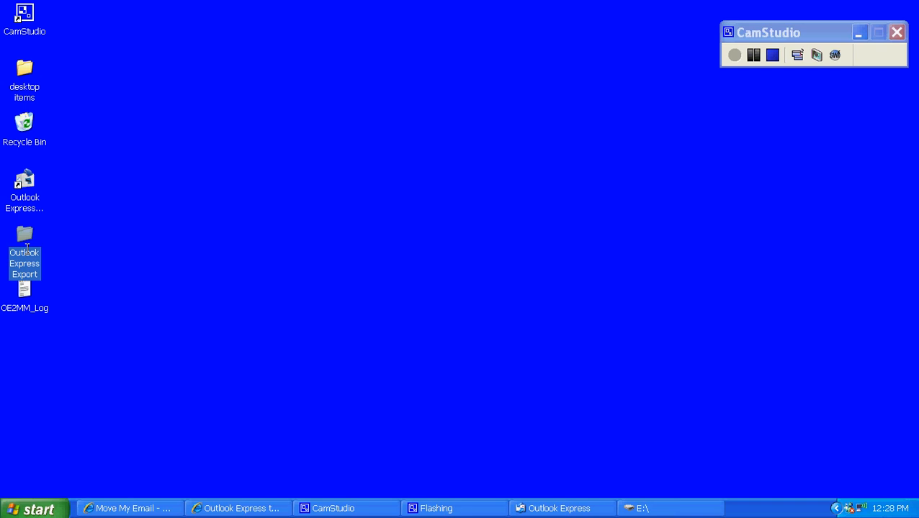
{"action": "mouse_move", "coordinate": [567, 489]}
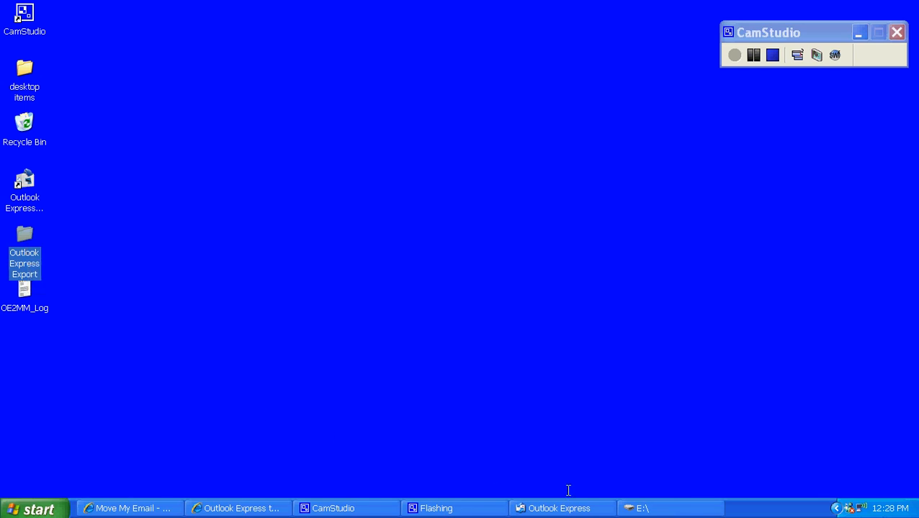
{"action": "left_click", "coordinate": [657, 507]}
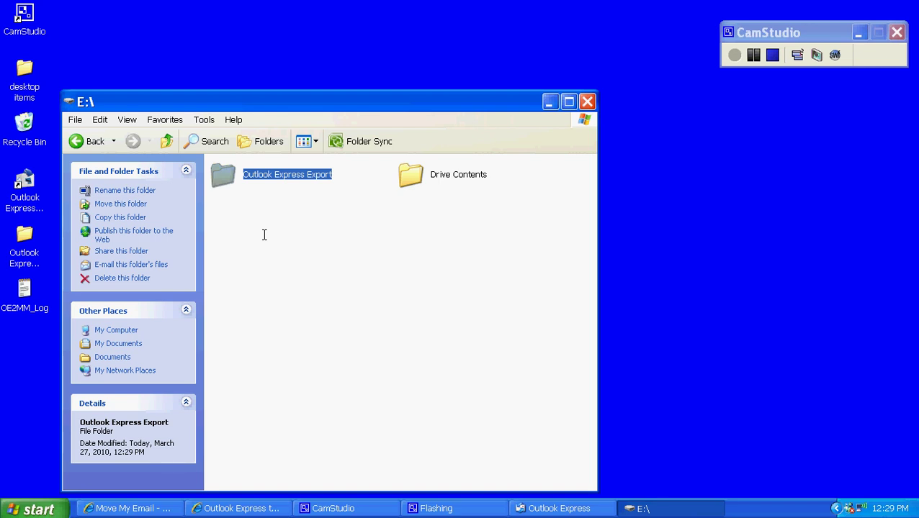
{"action": "mouse_move", "coordinate": [523, 124]}
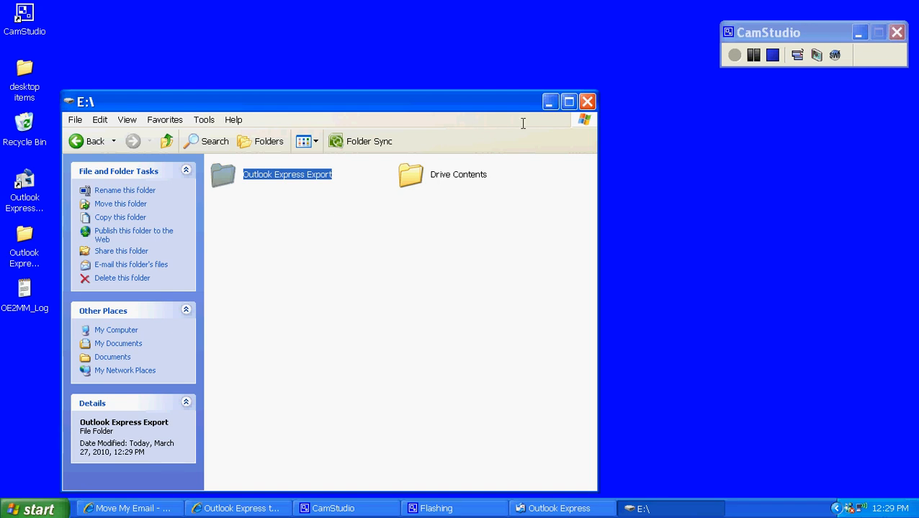